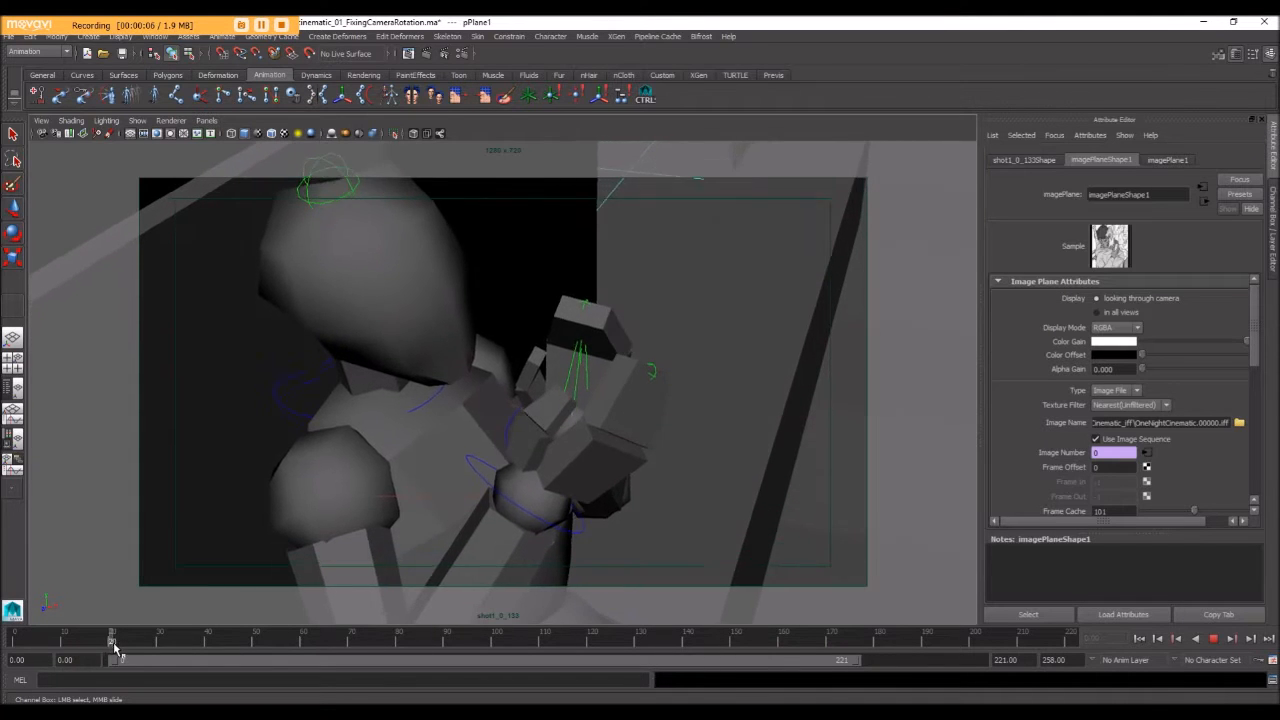
- Scrub the shot and the animatic, jumping between storyboard panels and playing the blocked animation
{"action": "left_click_drag", "start_coordinate": [112, 644], "coordinate": [300, 644]}
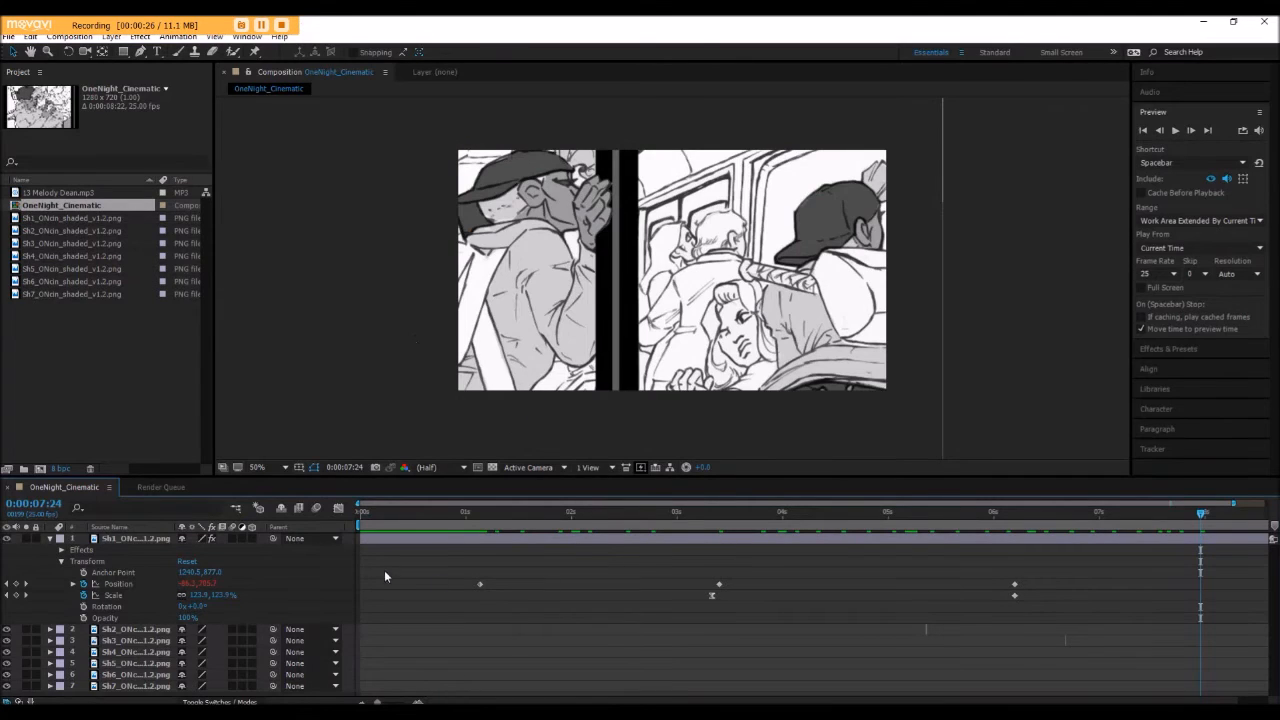
{"action": "left_click", "coordinate": [362, 512]}
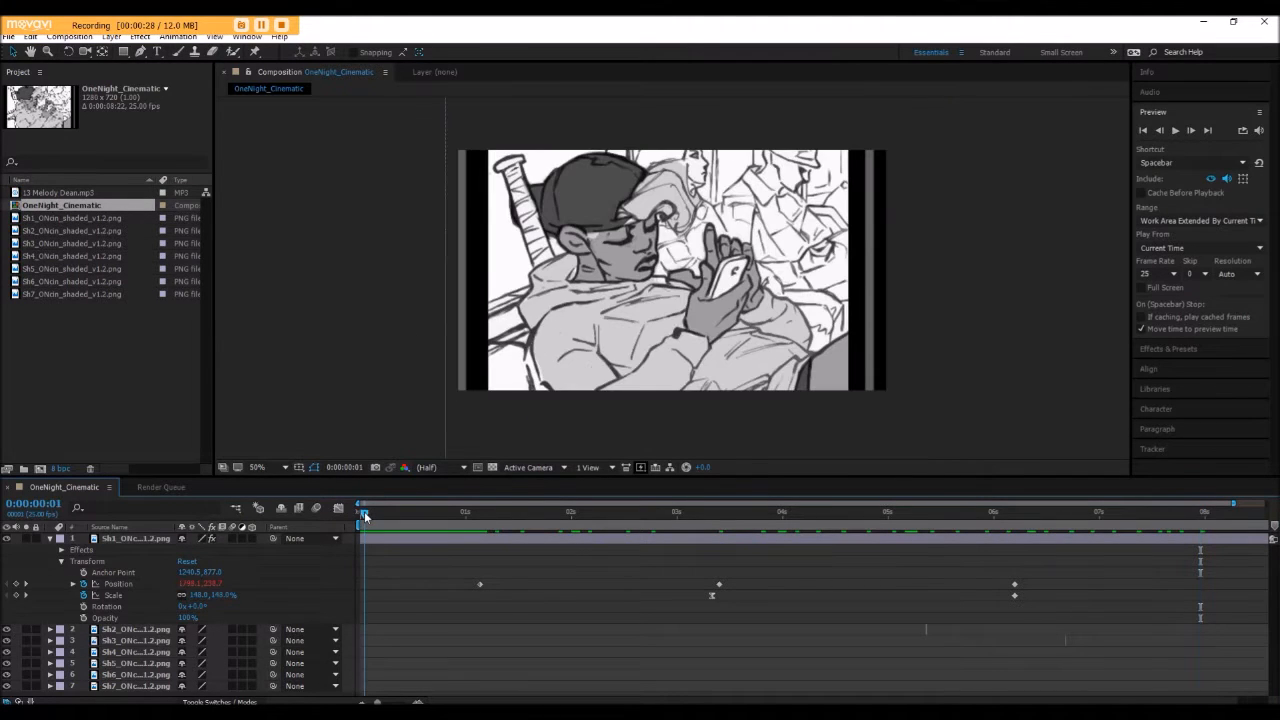
{"action": "left_click_drag", "start_coordinate": [364, 512], "coordinate": [520, 512]}
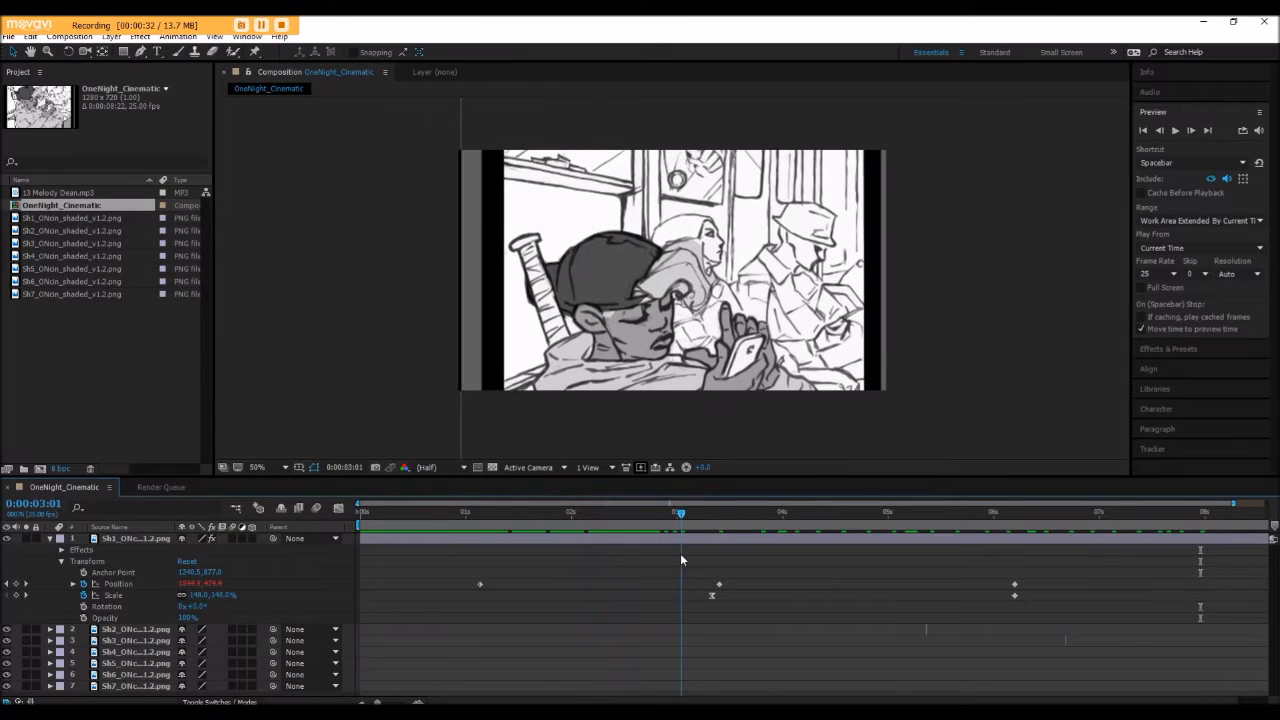
{"action": "left_click", "coordinate": [850, 512]}
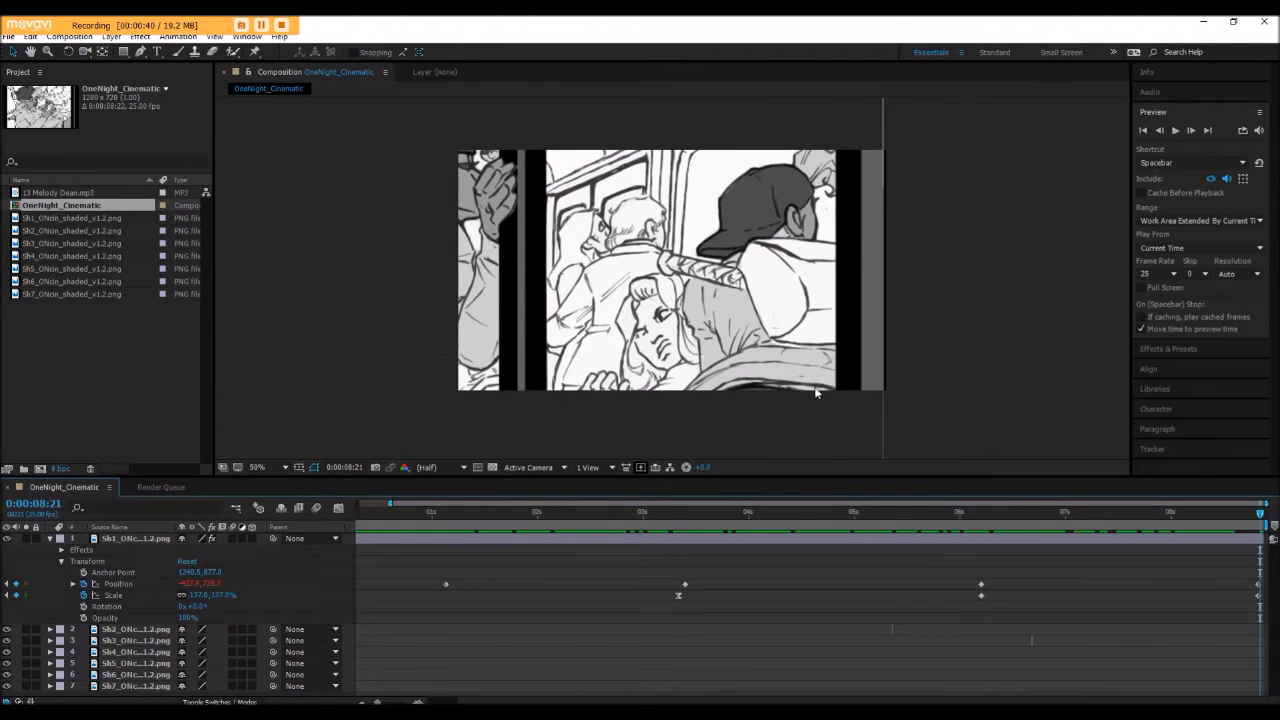
{"action": "left_click", "coordinate": [382, 512]}
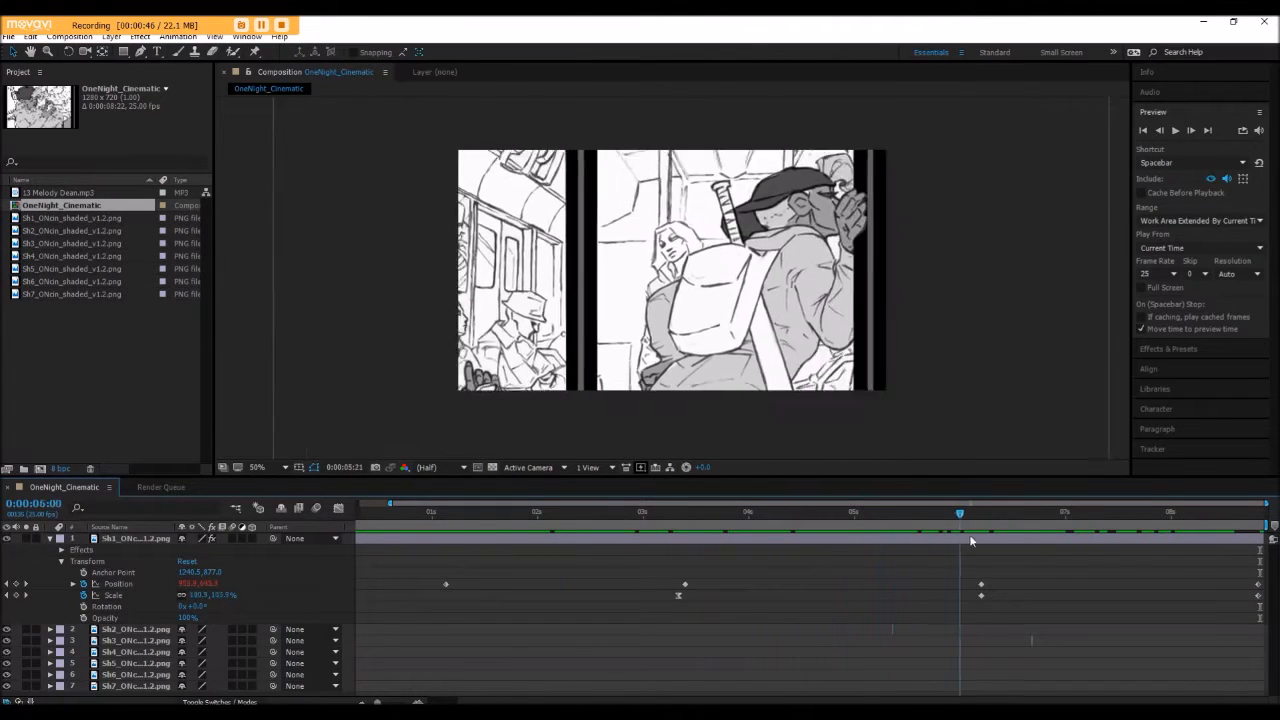
{"action": "left_click", "coordinate": [1204, 512]}
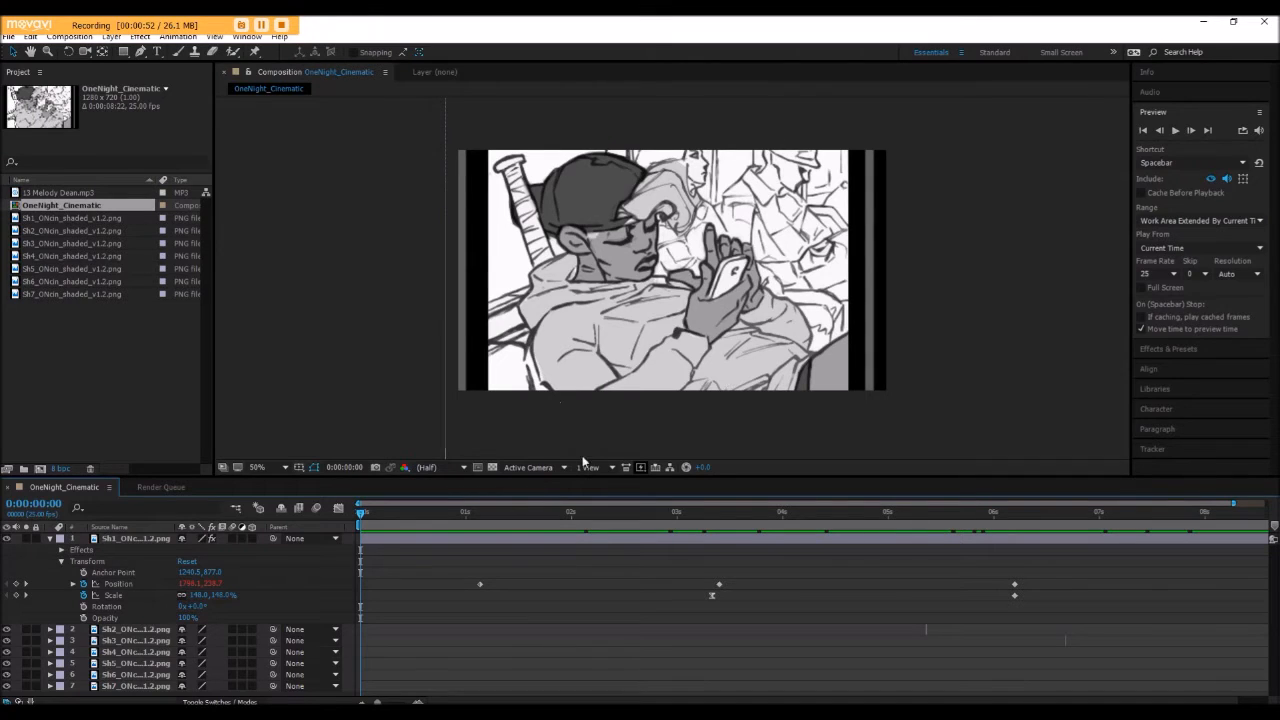
{"action": "left_click", "coordinate": [376, 512]}
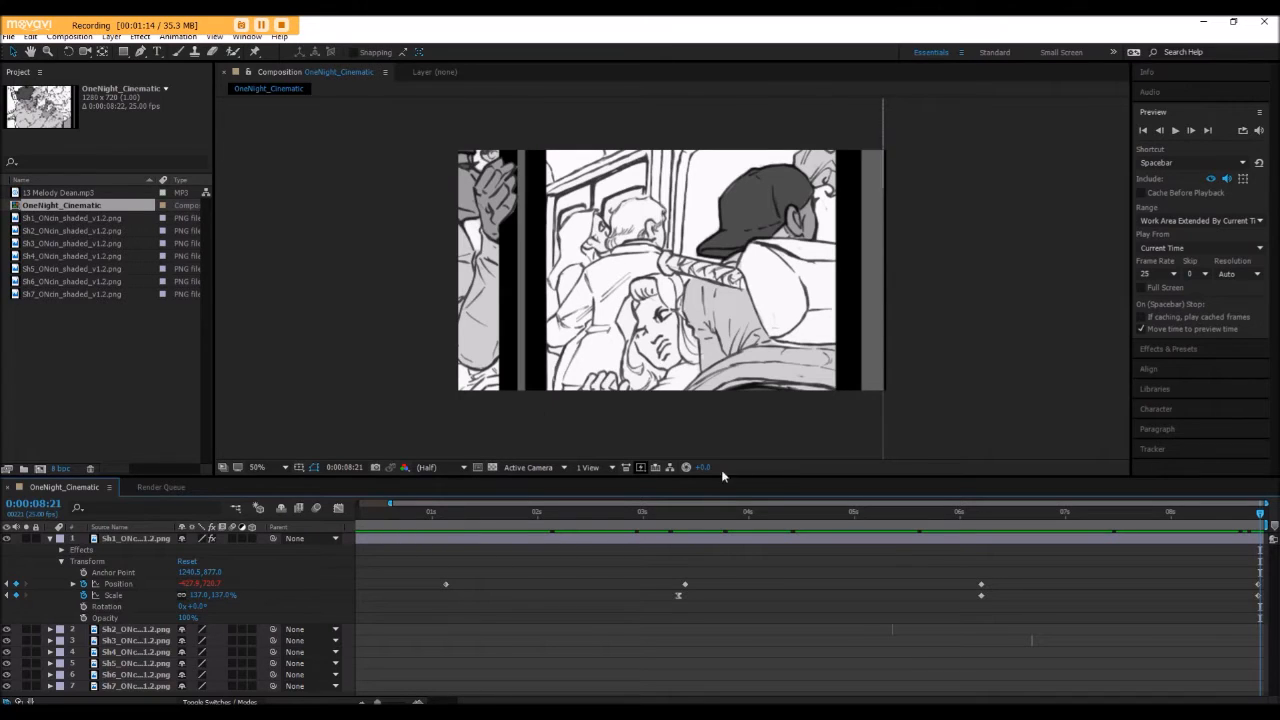
{"action": "mouse_move", "coordinate": [1112, 528]}
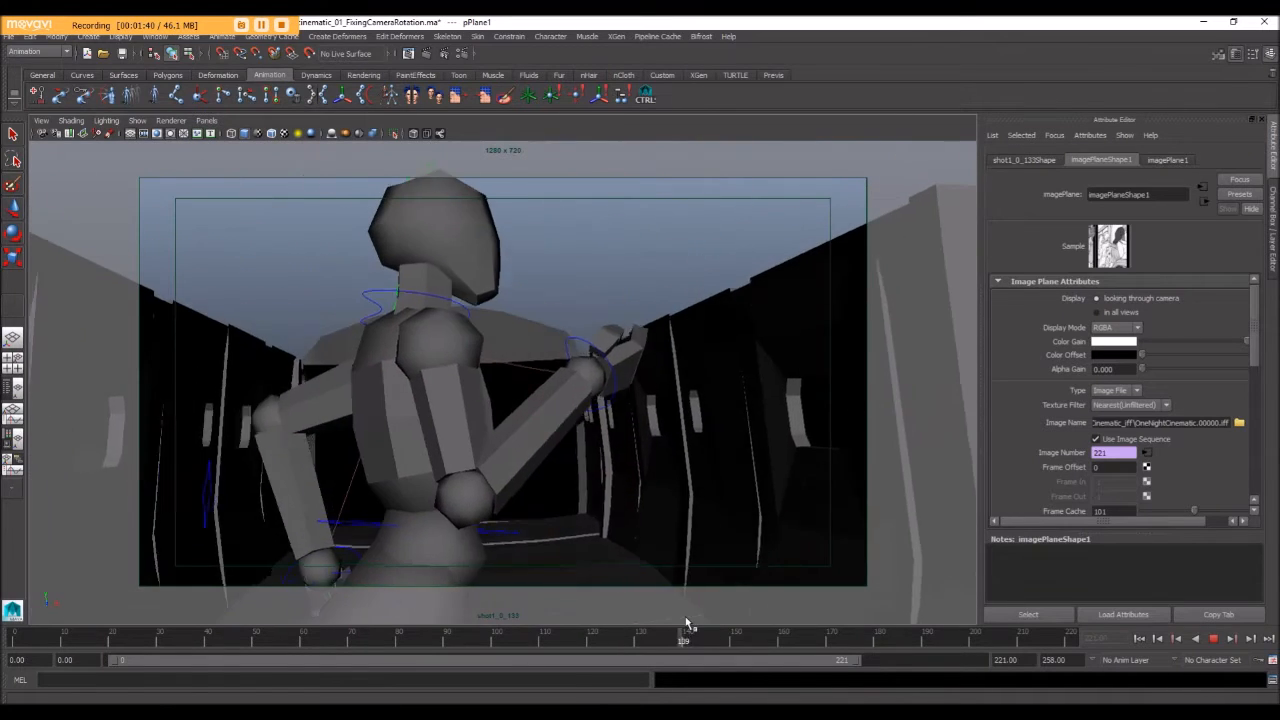
{"action": "left_click_drag", "start_coordinate": [684, 640], "coordinate": [740, 640]}
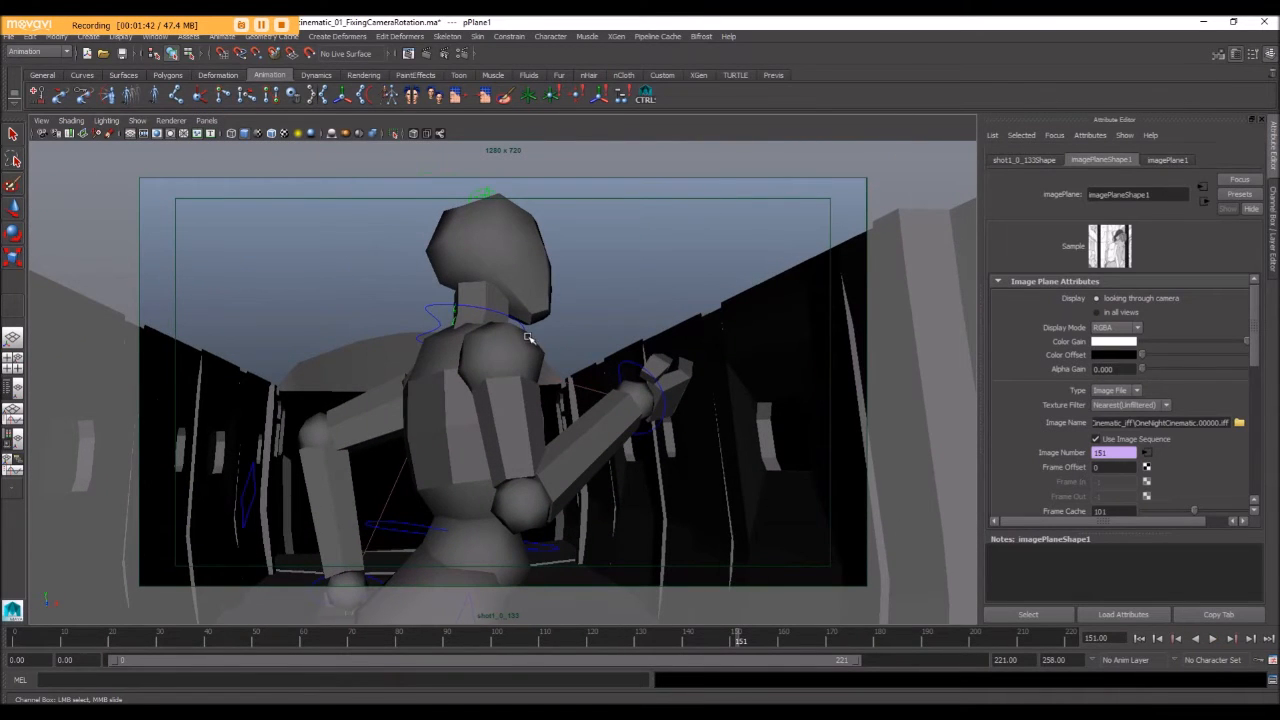
{"action": "mouse_move", "coordinate": [404, 328]}
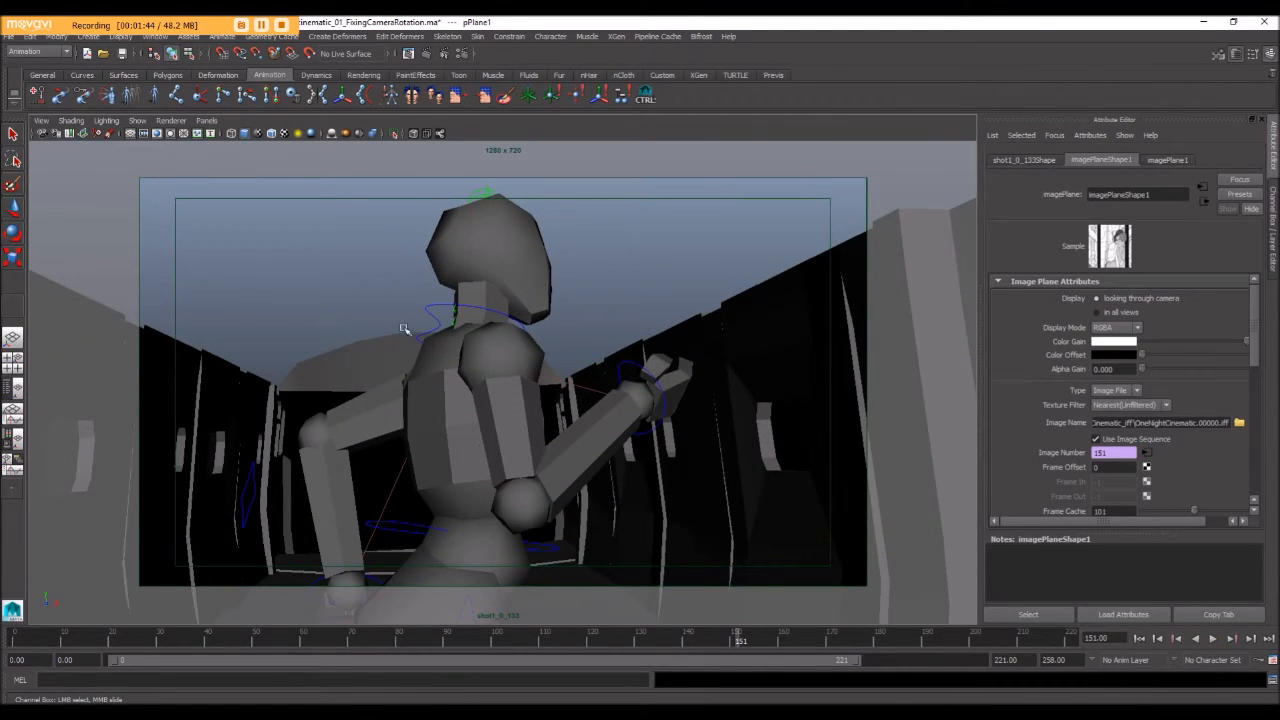
{"action": "mouse_move", "coordinate": [538, 330]}
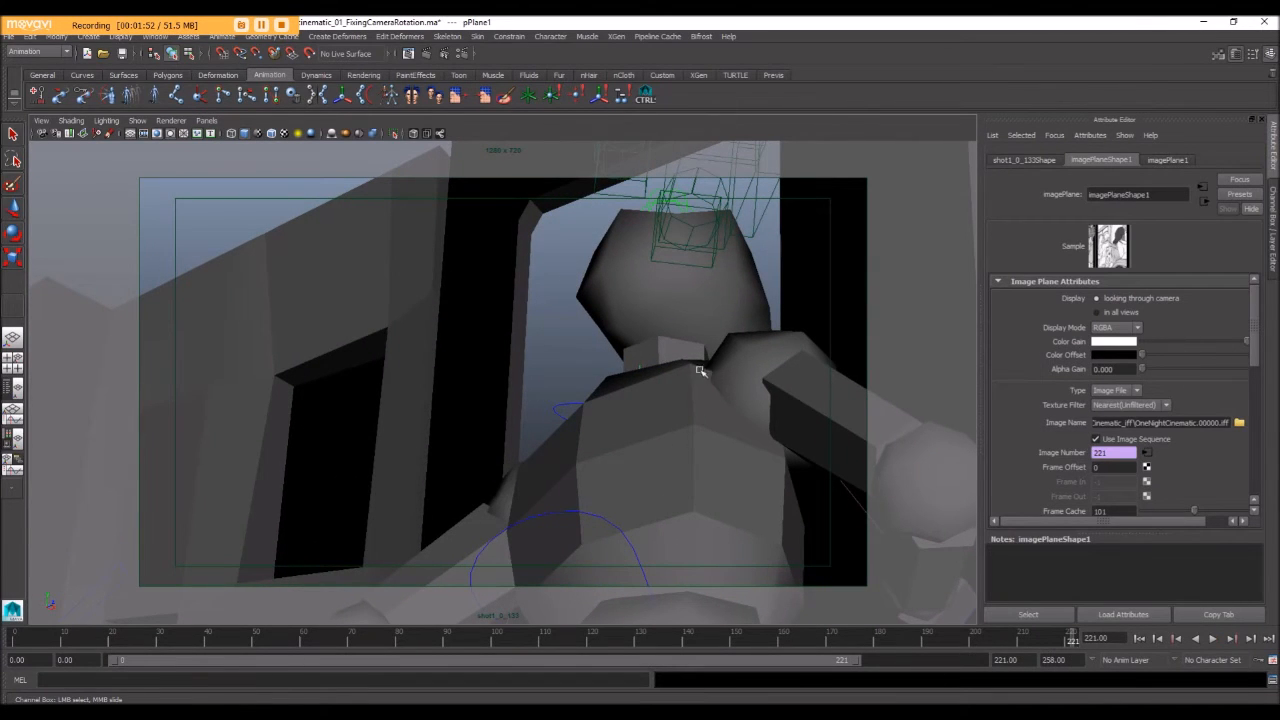
{"action": "mouse_move", "coordinate": [260, 240]}
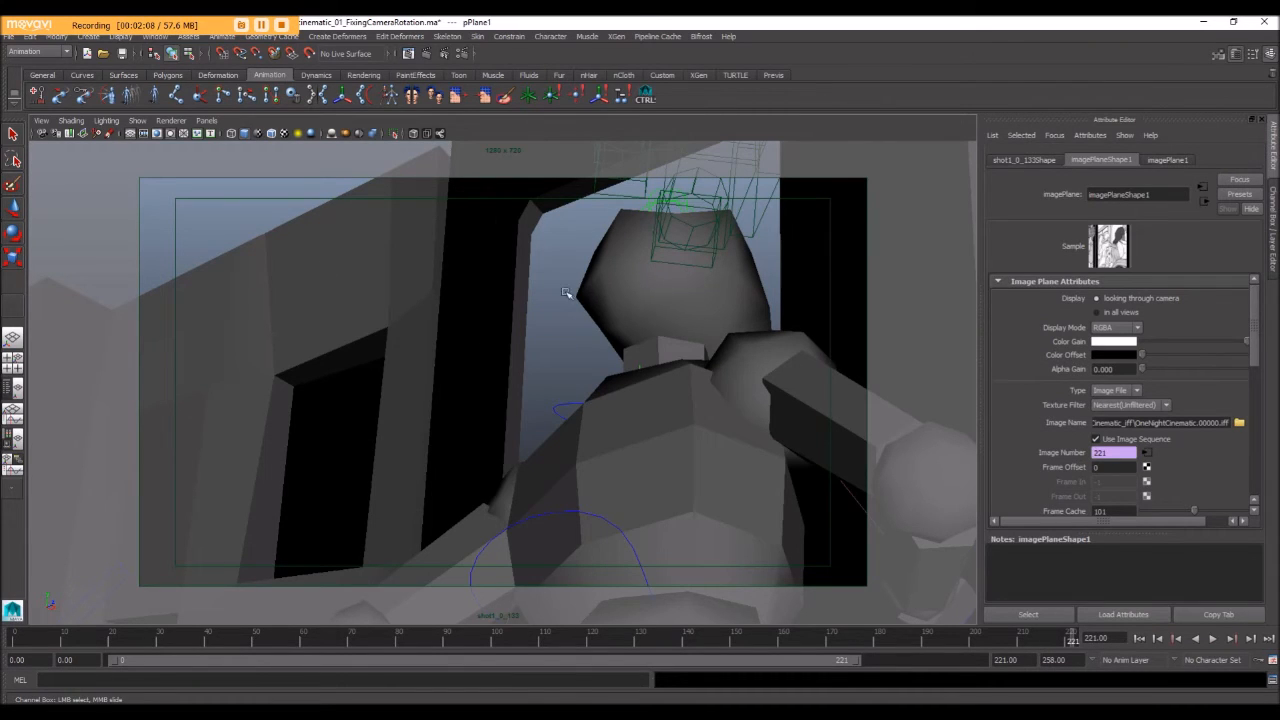
- Check Panels > Saved Layouts, then raise the image plane Alpha Gain to 1
{"action": "left_click", "coordinate": [208, 120]}
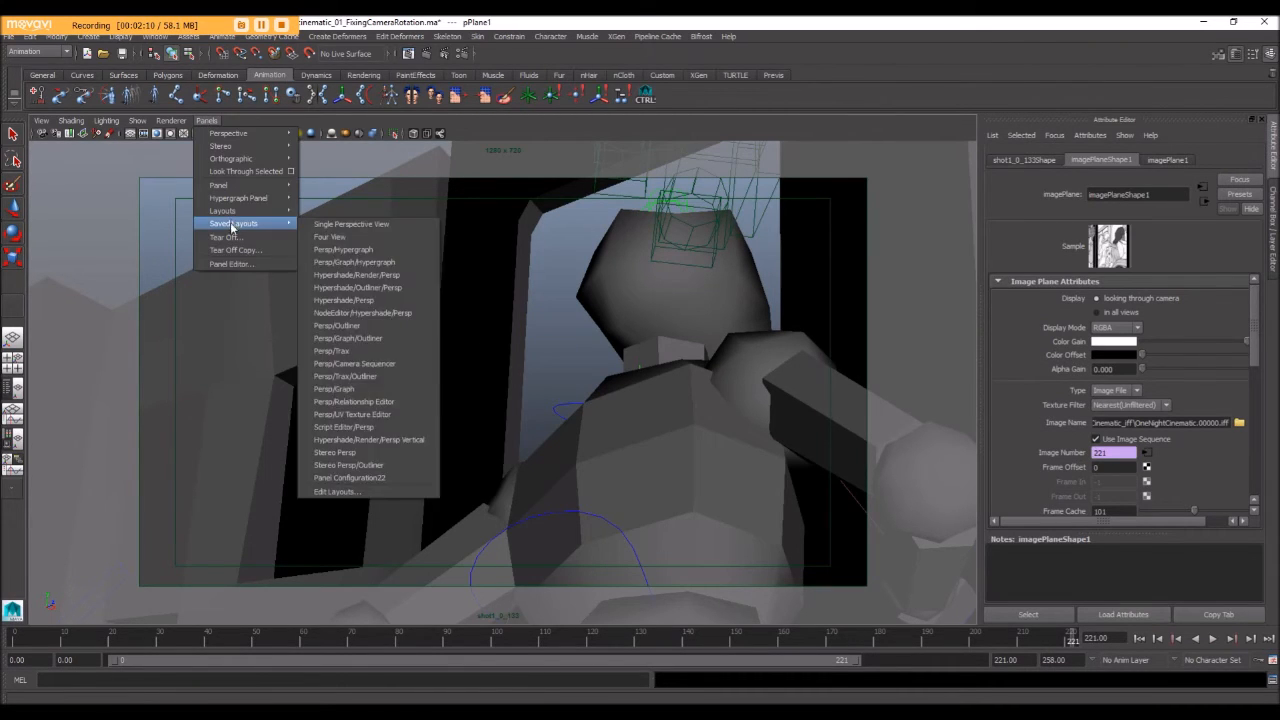
{"action": "left_click", "coordinate": [40, 120]}
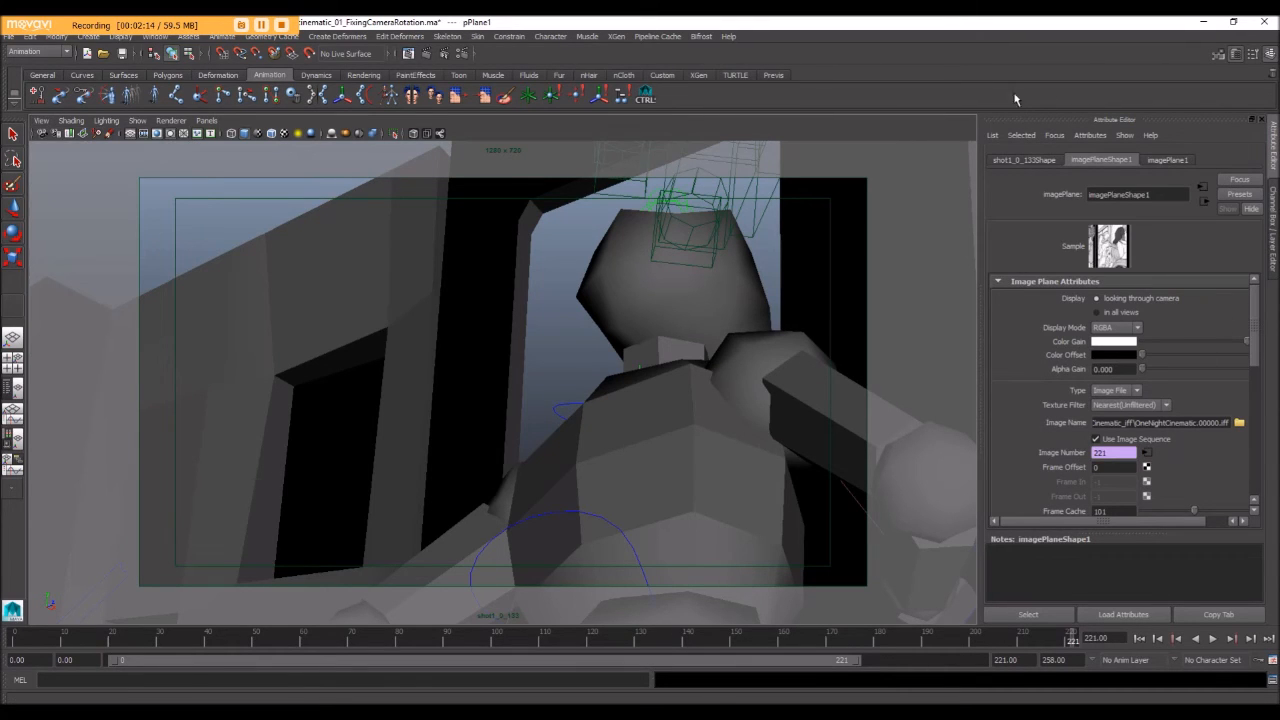
{"action": "left_click_drag", "start_coordinate": [1140, 368], "coordinate": [1172, 368]}
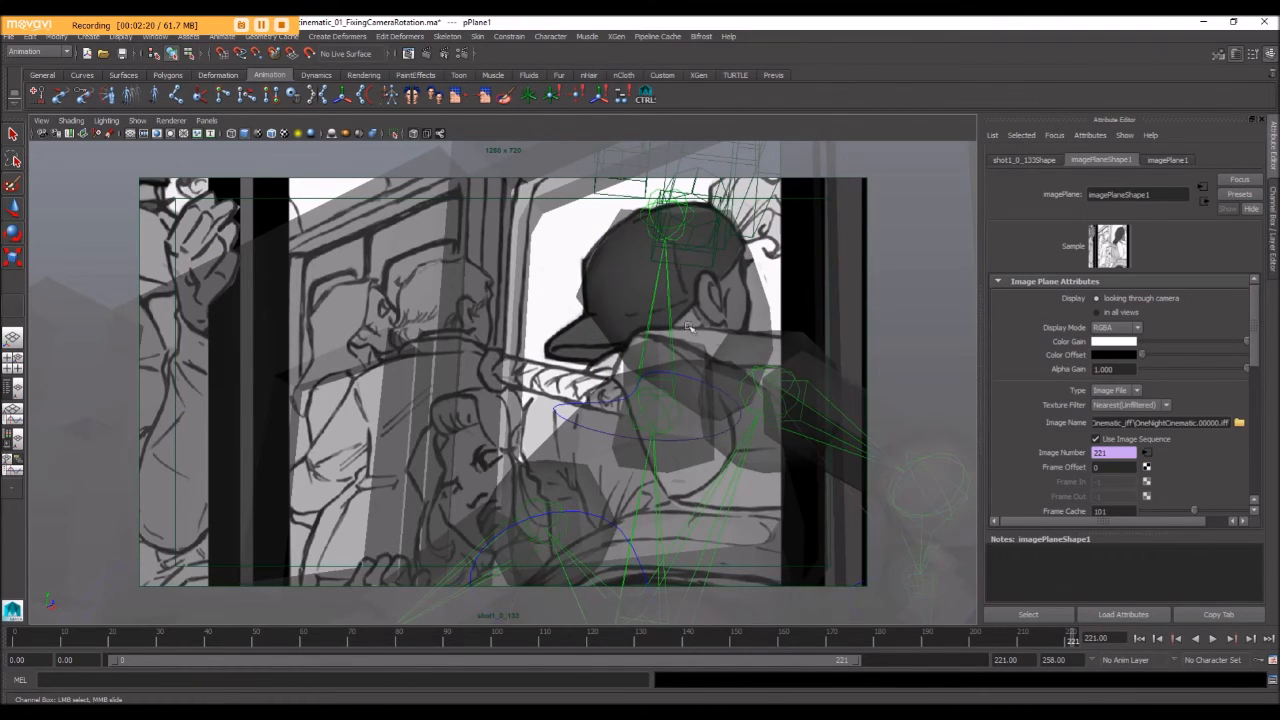
- Toggle viewport shading buttons, finishing with X-Ray mode on so geometry reads over the storyboard
{"action": "left_click", "coordinate": [412, 134]}
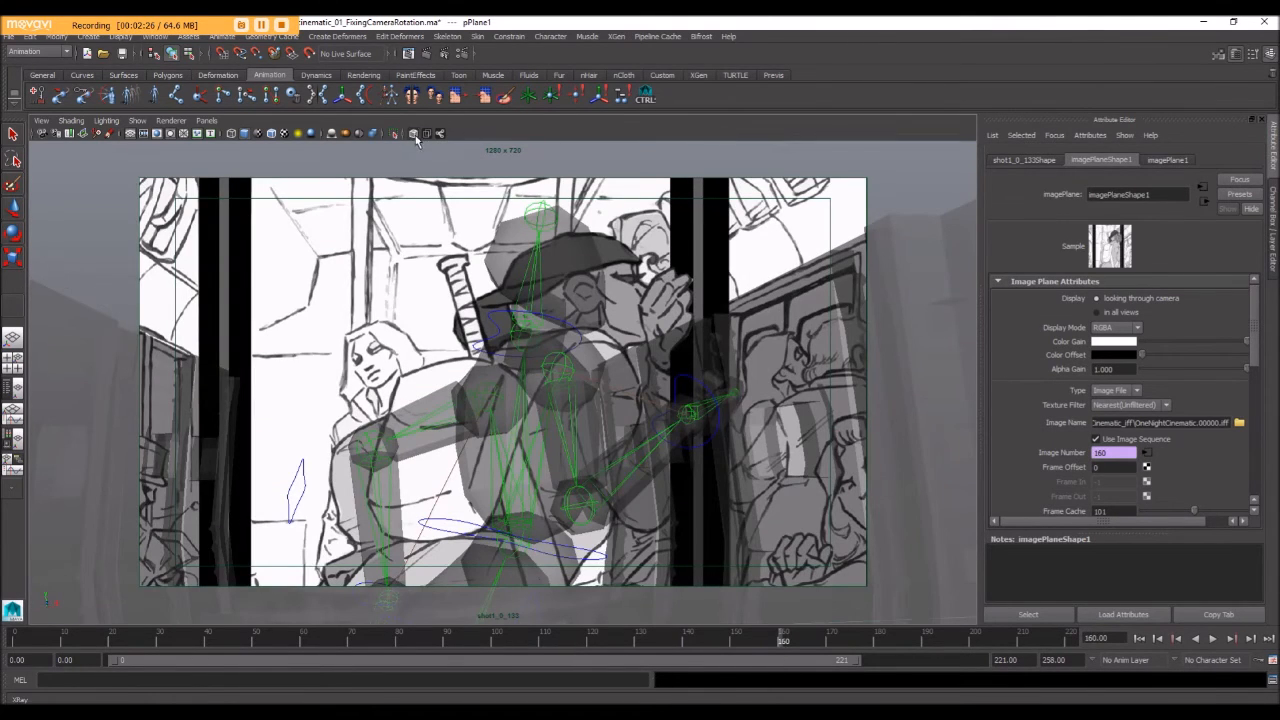
{"action": "left_click", "coordinate": [412, 132]}
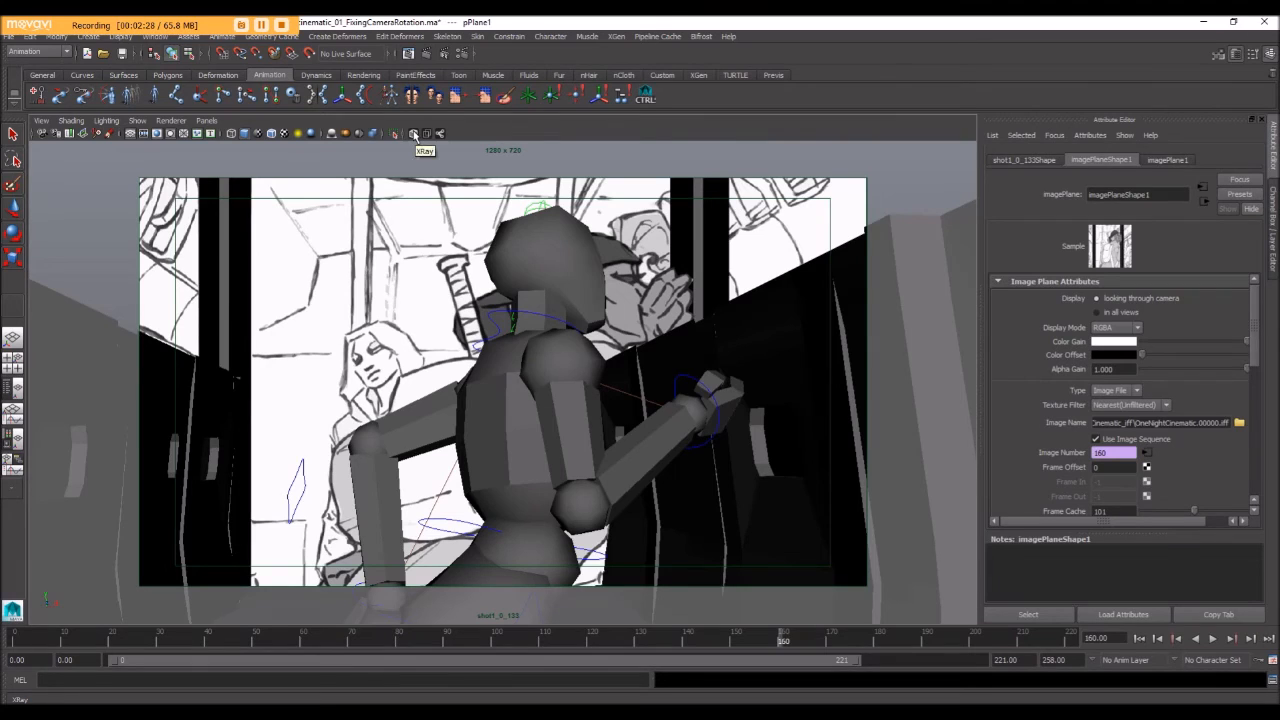
{"action": "left_click", "coordinate": [424, 132]}
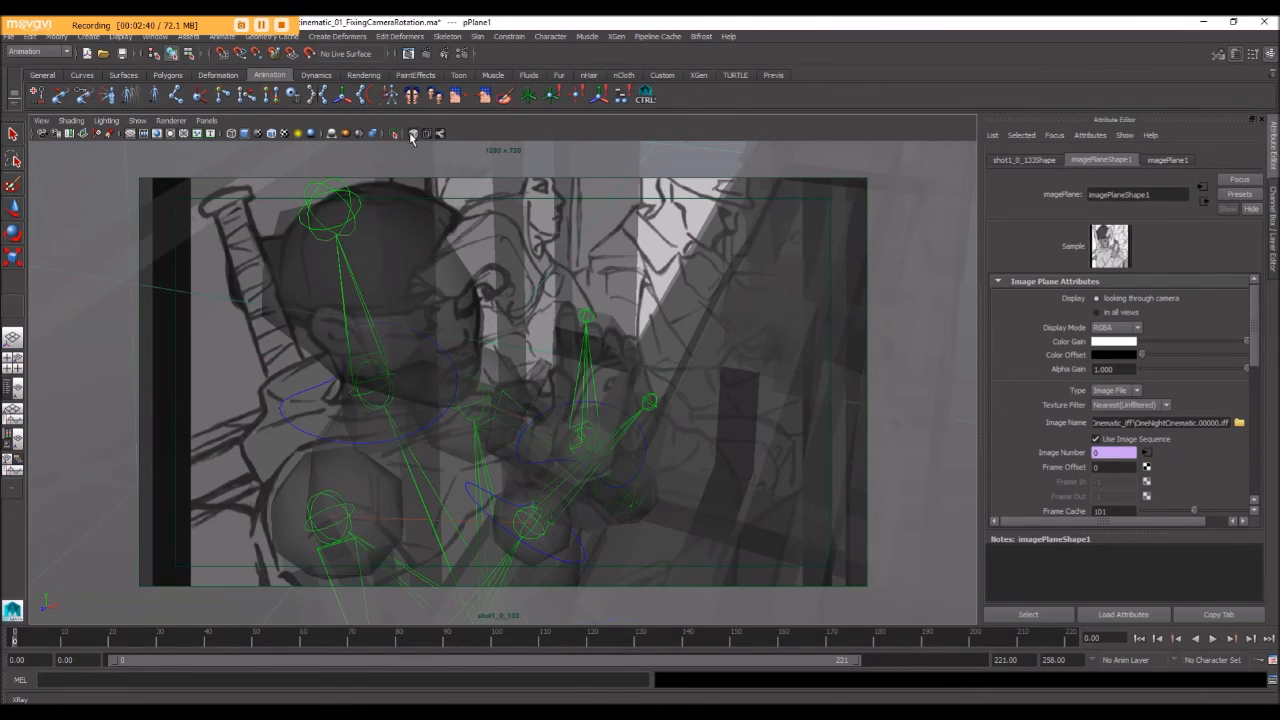
{"action": "left_click", "coordinate": [428, 132]}
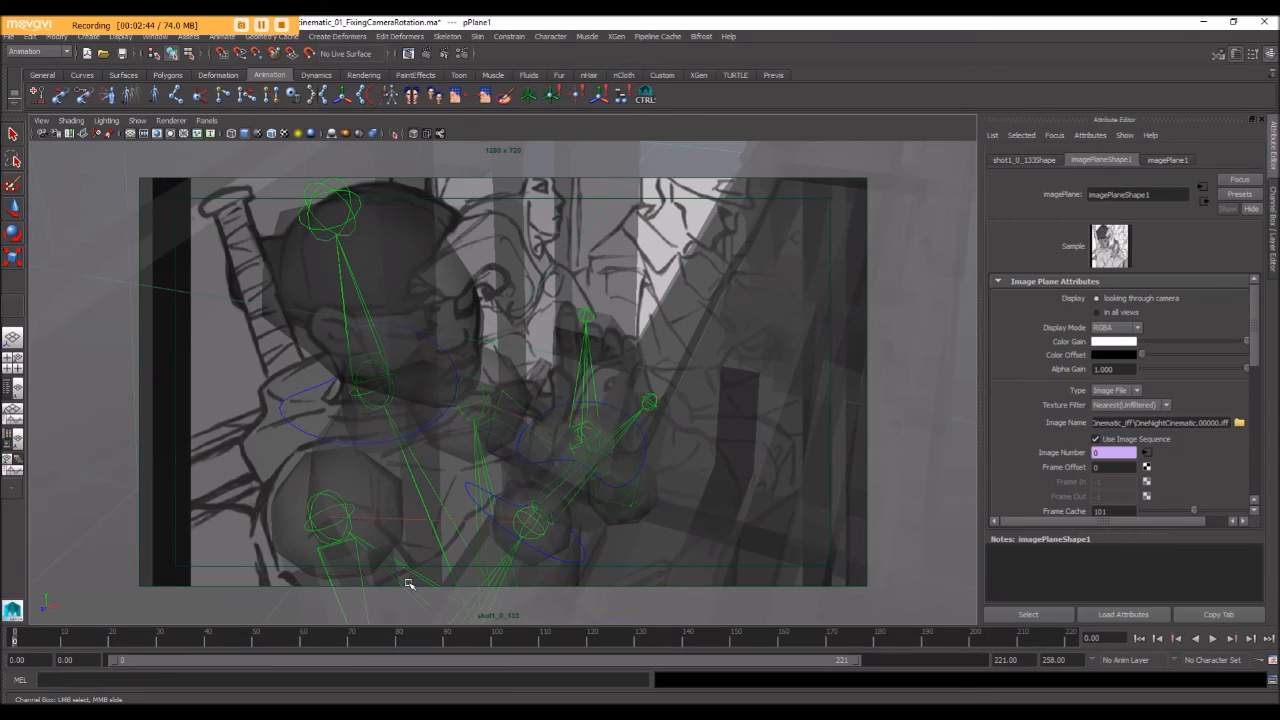
{"action": "mouse_move", "coordinate": [444, 480]}
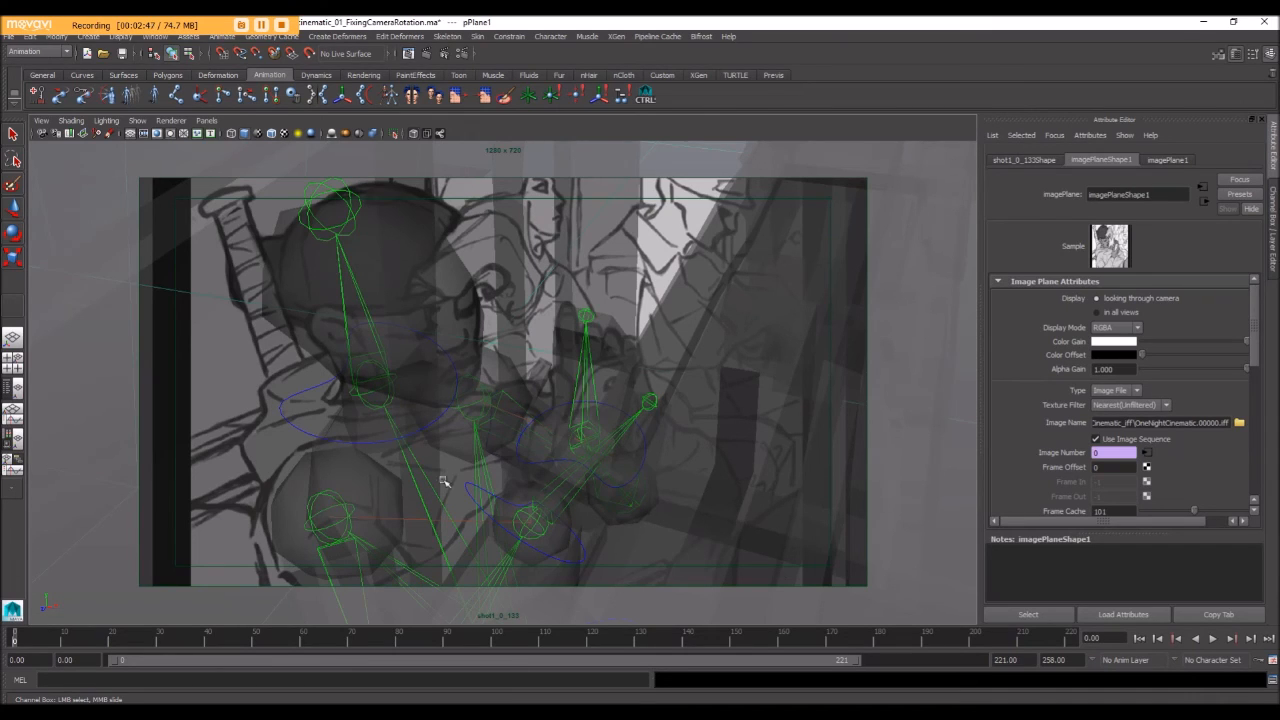
{"action": "mouse_move", "coordinate": [312, 278]}
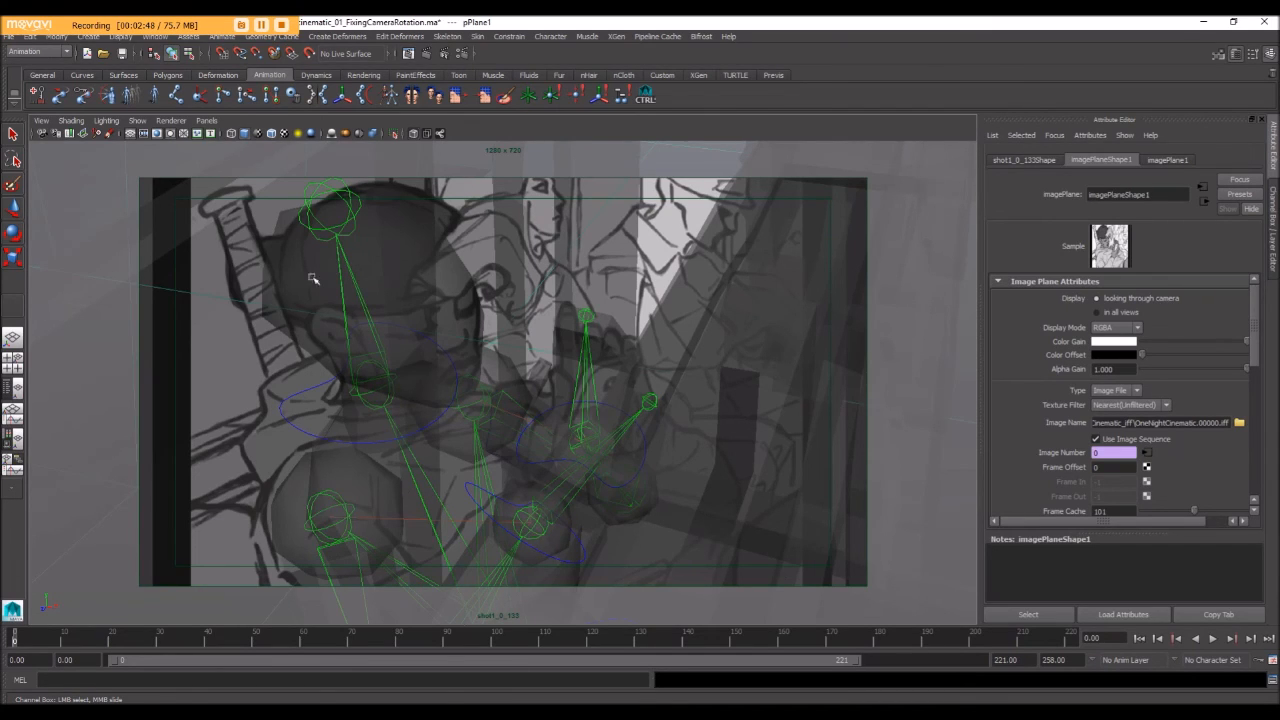